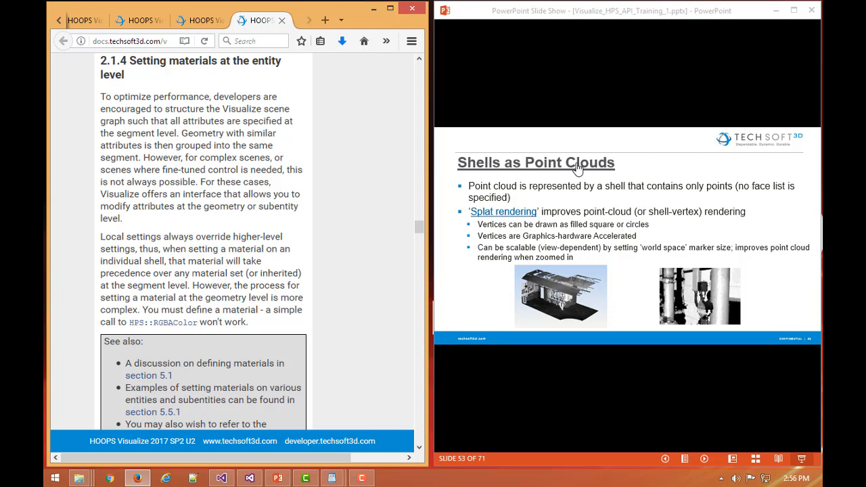
mouse_move(606, 206)
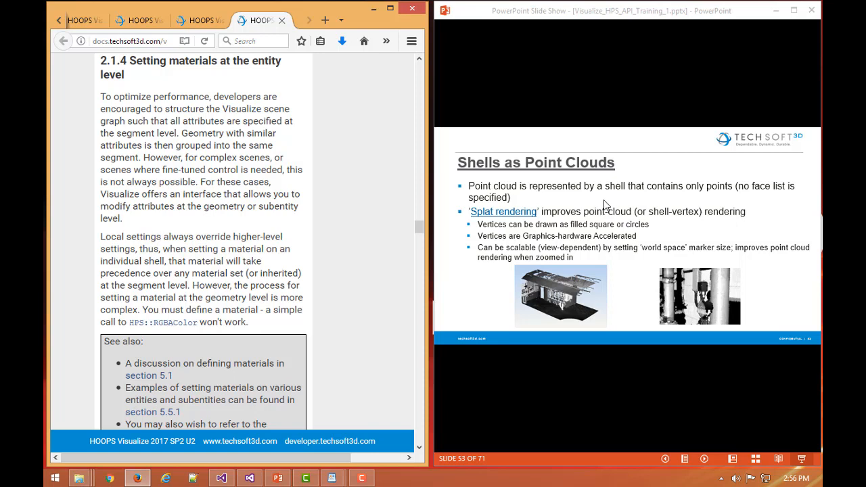
mouse_move(601, 206)
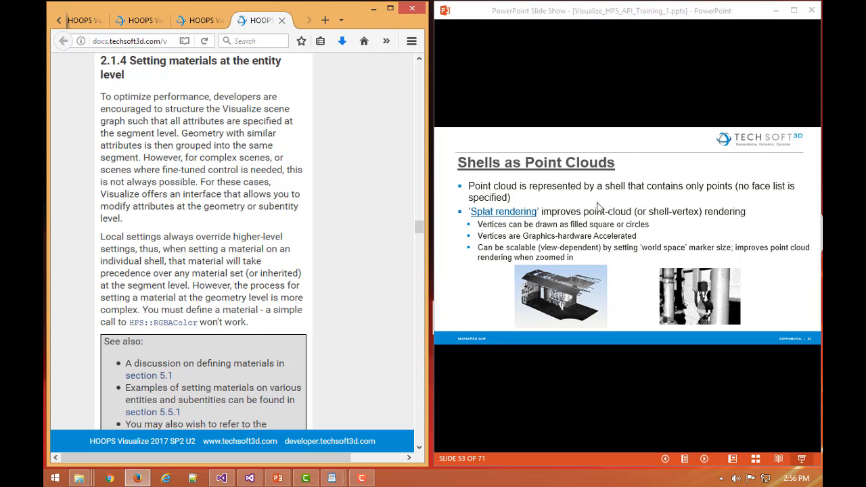
mouse_move(650, 244)
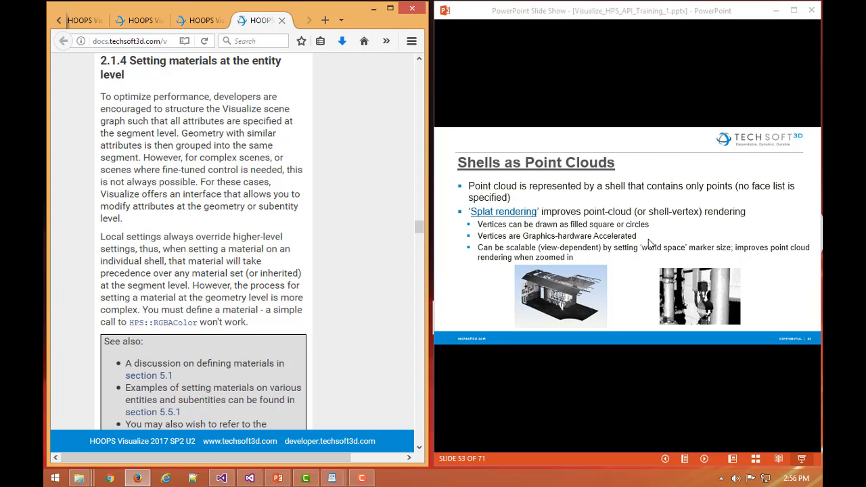
mouse_move(570, 151)
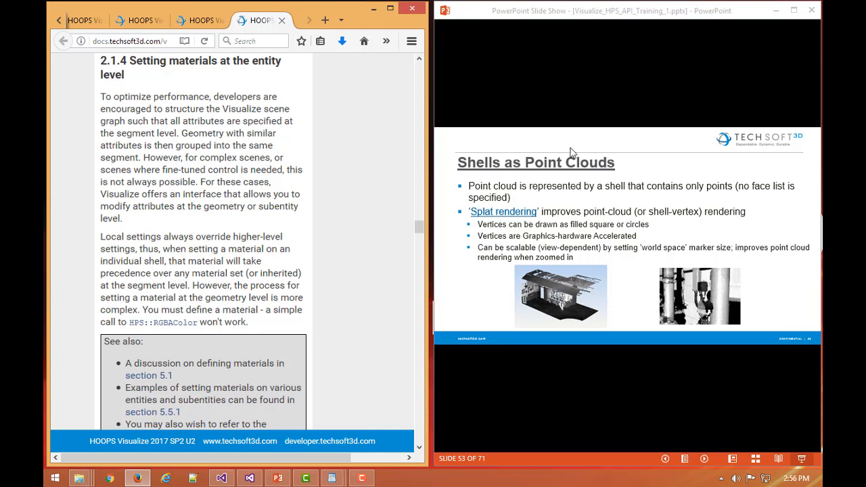
mouse_move(525, 211)
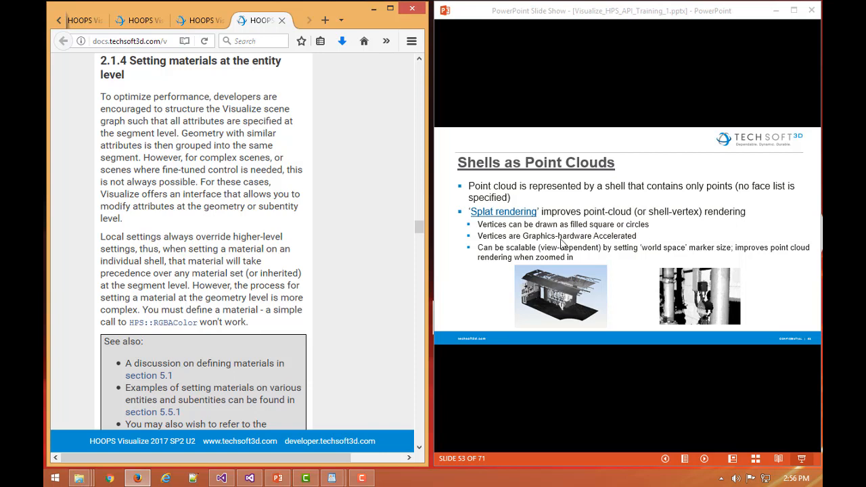
mouse_move(546, 246)
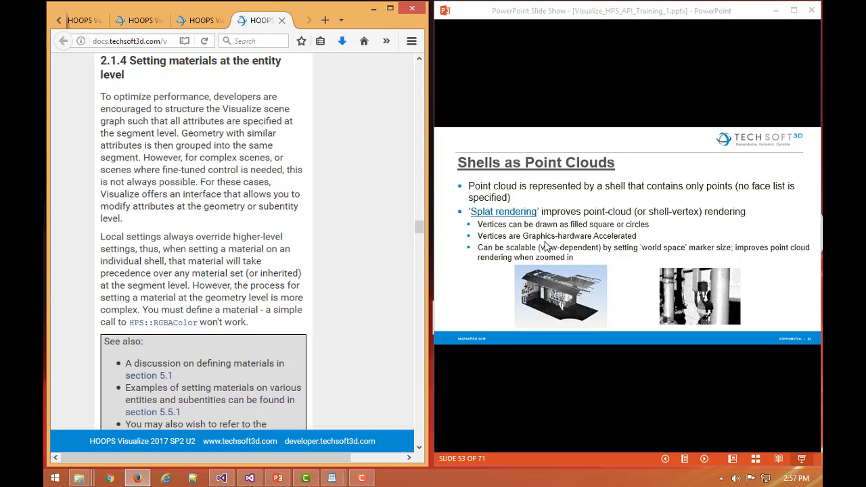
mouse_move(606, 251)
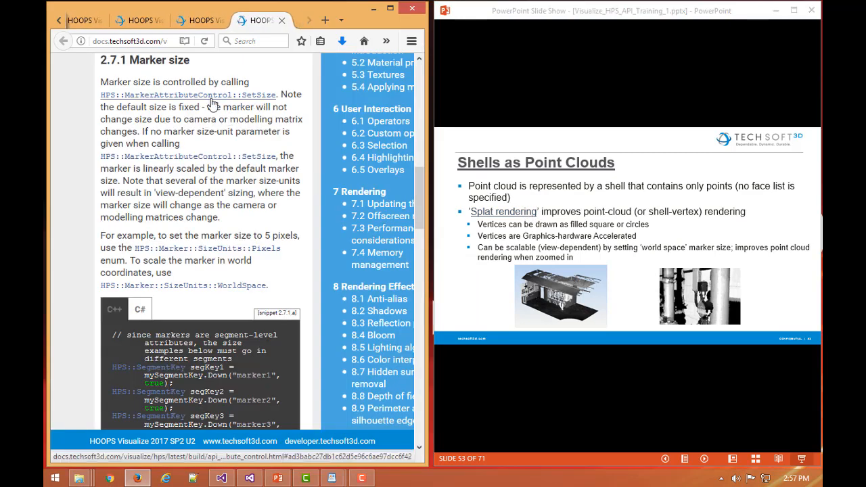
mouse_move(264, 100)
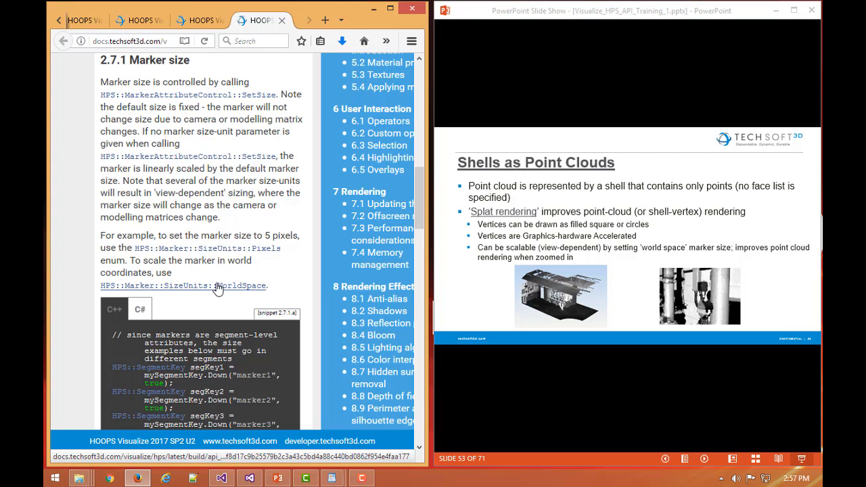
mouse_move(230, 287)
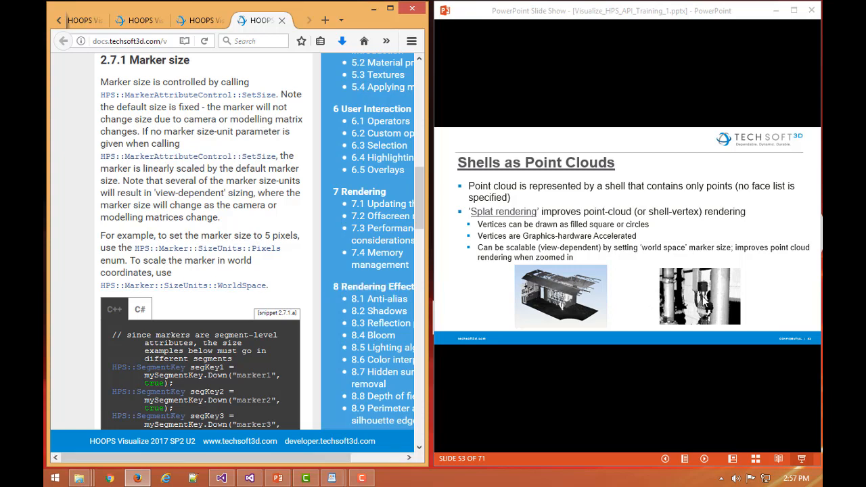
mouse_move(717, 303)
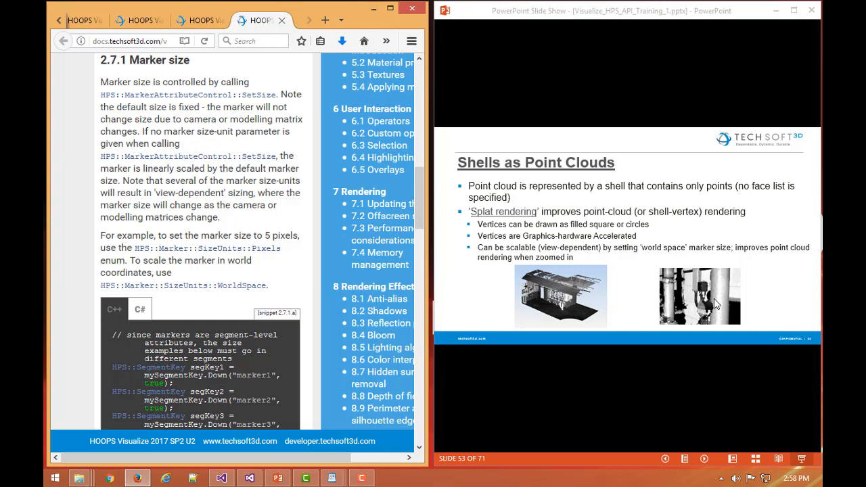
mouse_move(605, 259)
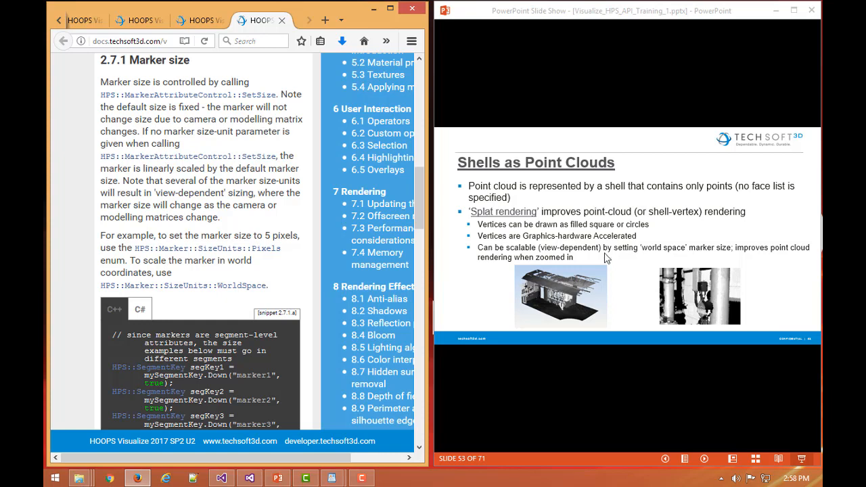
- Scroll the 2.7.1 Marker size section to its C++ snippet and advance to the Out of Core Point Clouds slide
scroll(down, 3)
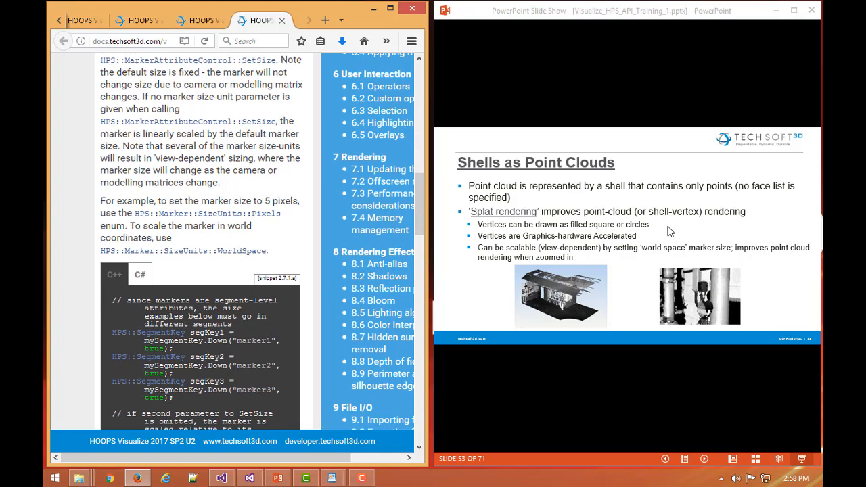
key(right)
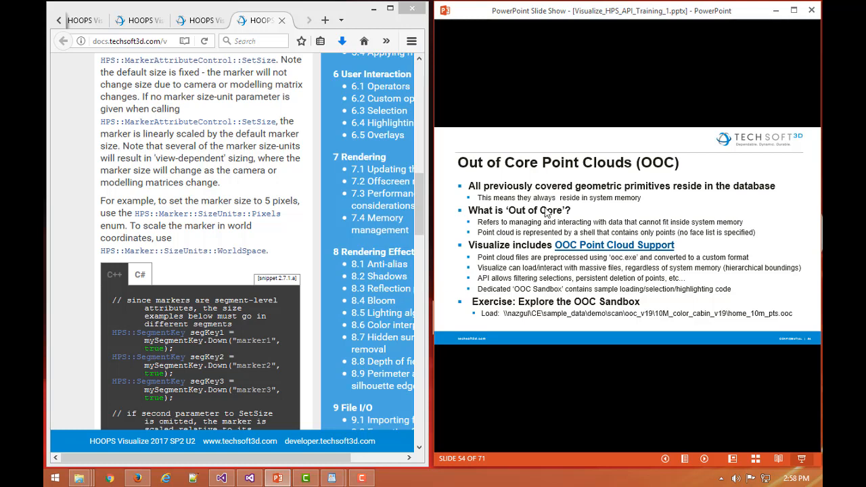
mouse_move(660, 211)
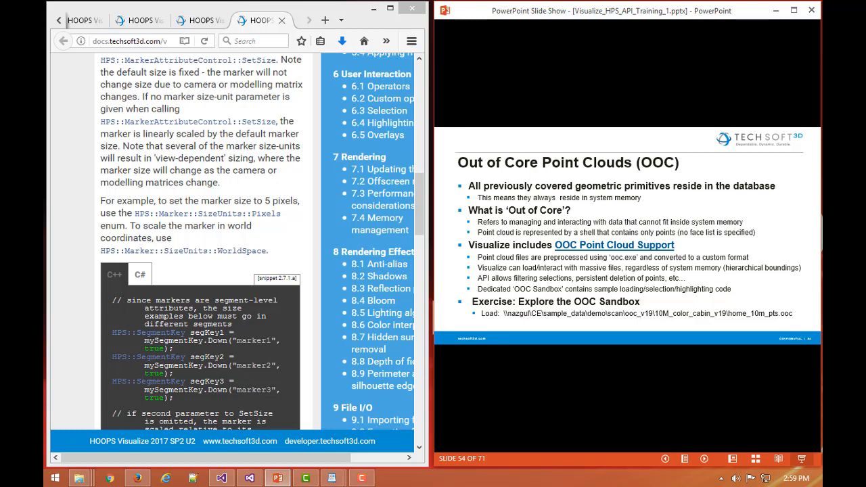
mouse_move(625, 250)
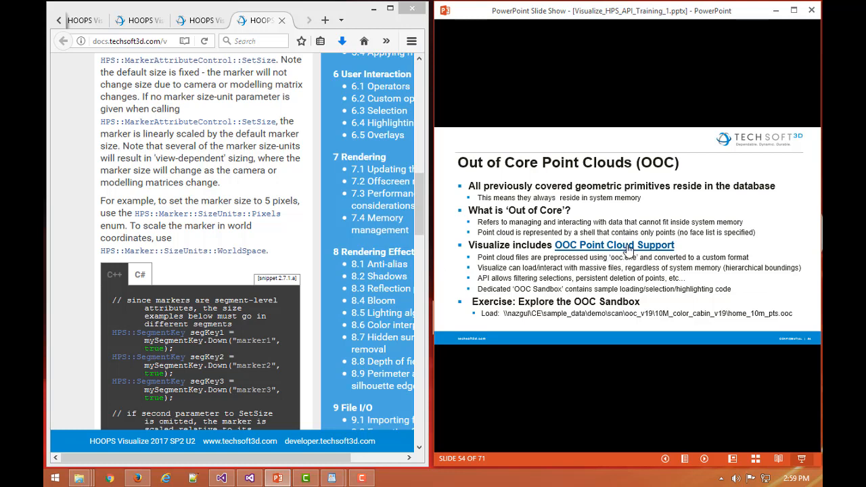
mouse_move(626, 249)
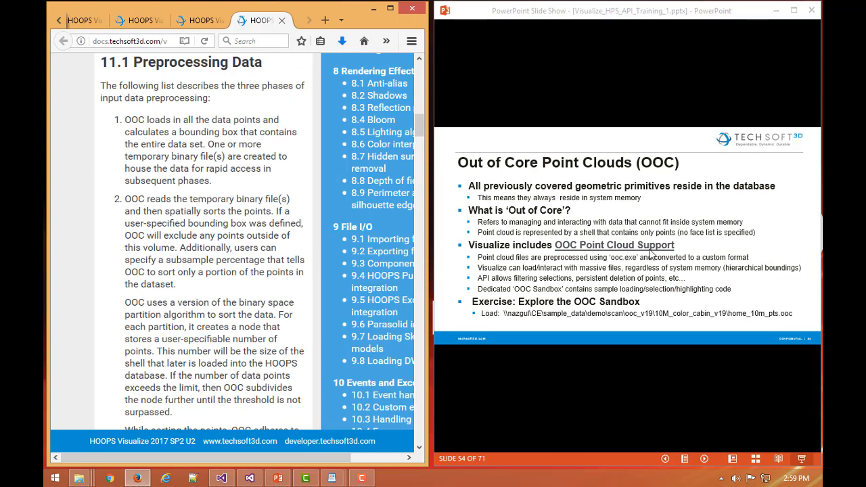
mouse_move(616, 260)
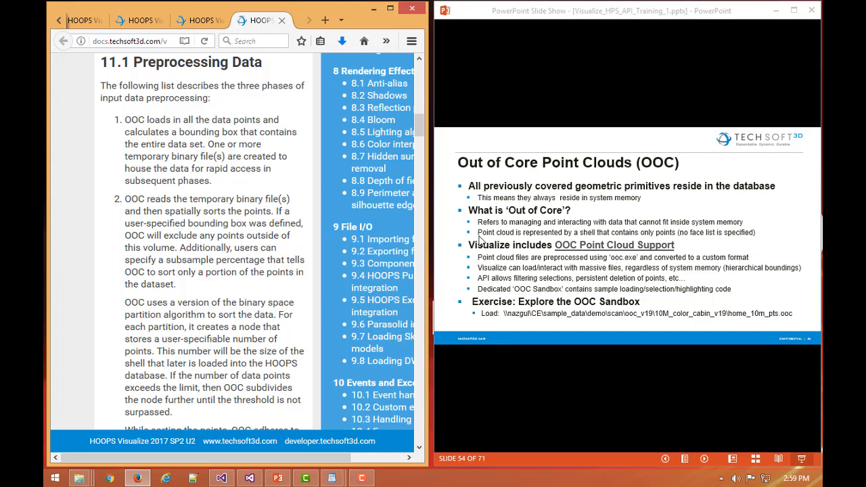
scroll(down, 3)
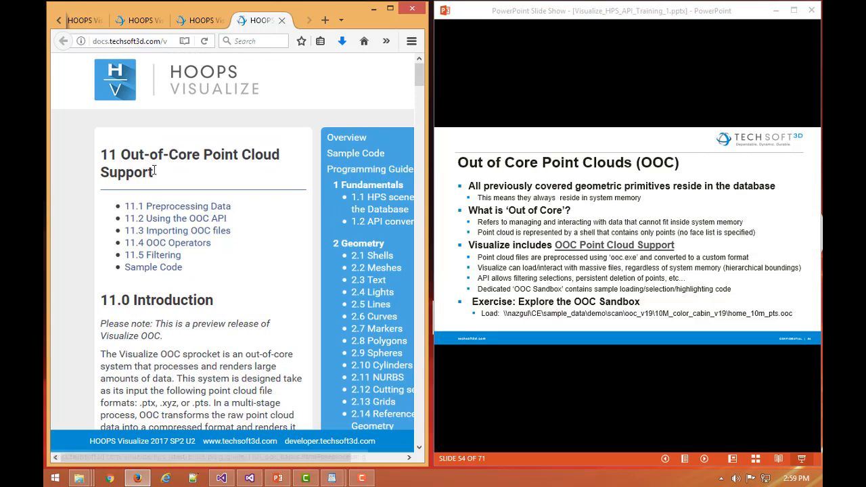
mouse_move(246, 262)
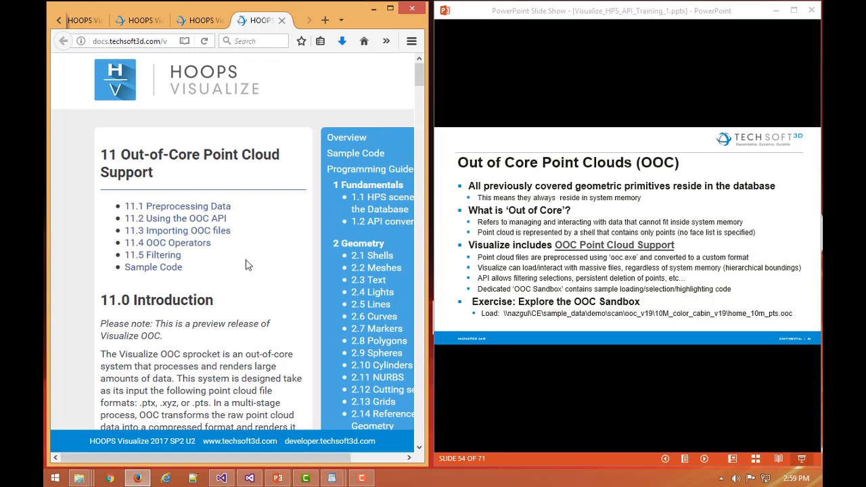
scroll(down, 3)
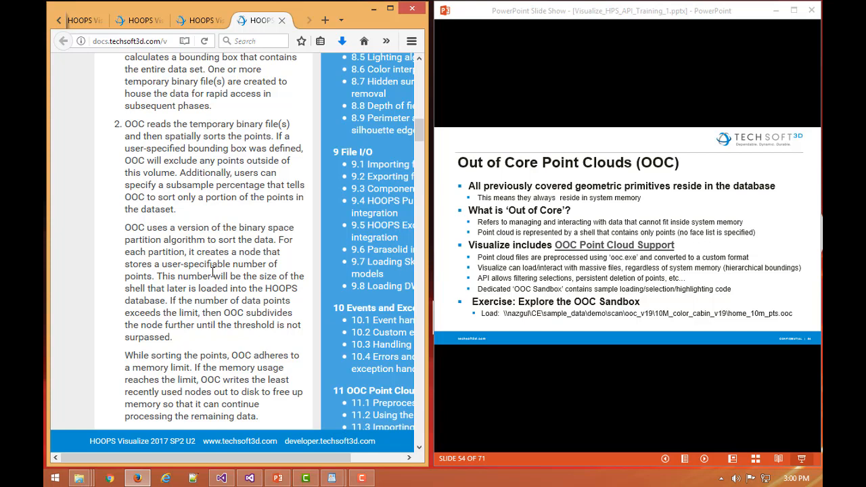
- Scroll the 11.5 Filtering section past Step 1's filter class to the Step 2 execute-filter sample code
scroll(down, 3)
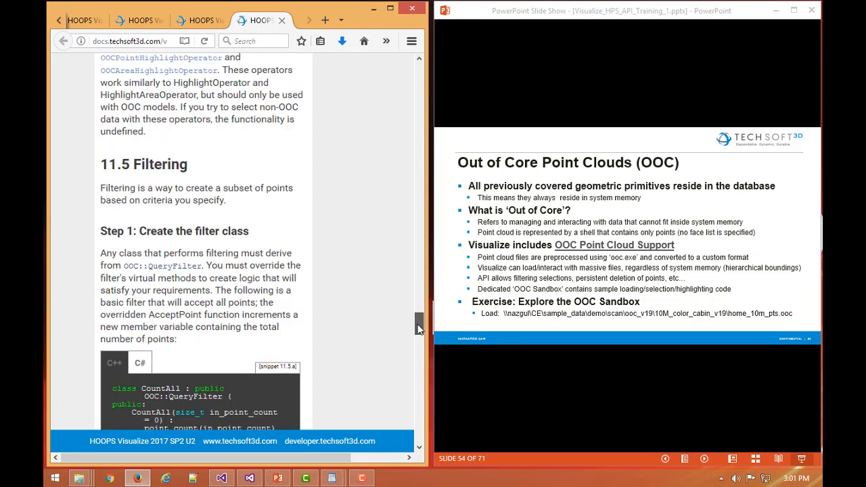
scroll(down, 3)
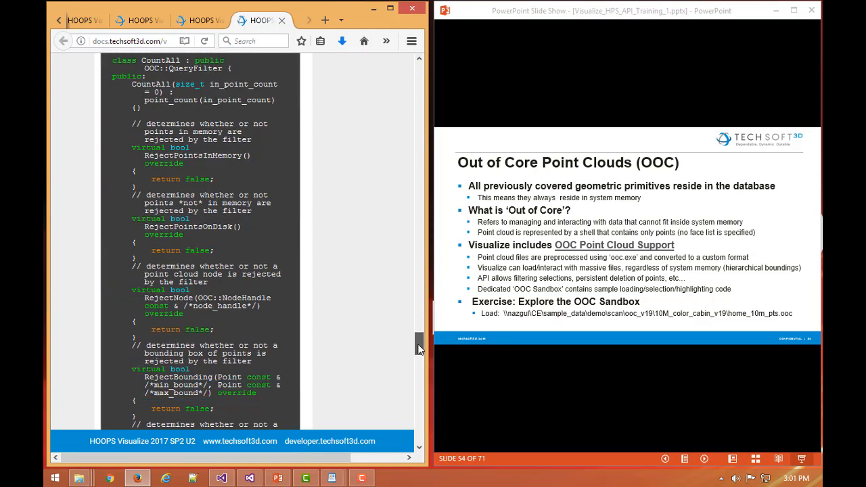
scroll(down, 3)
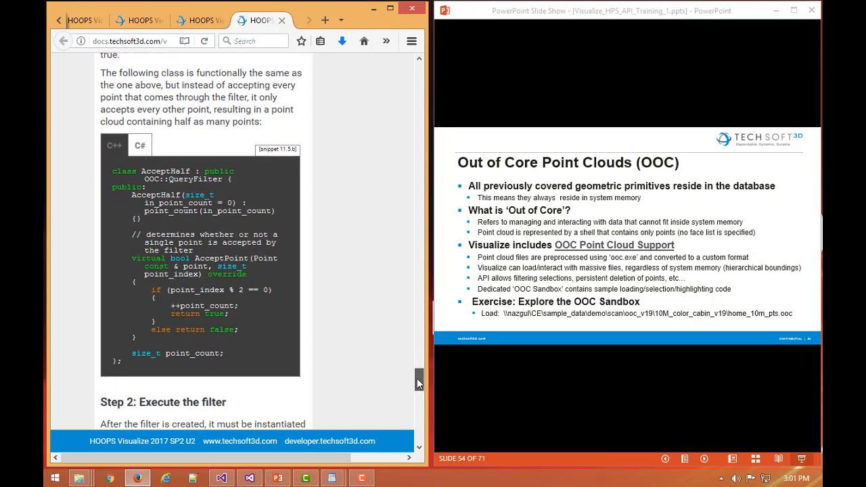
scroll(down, 3)
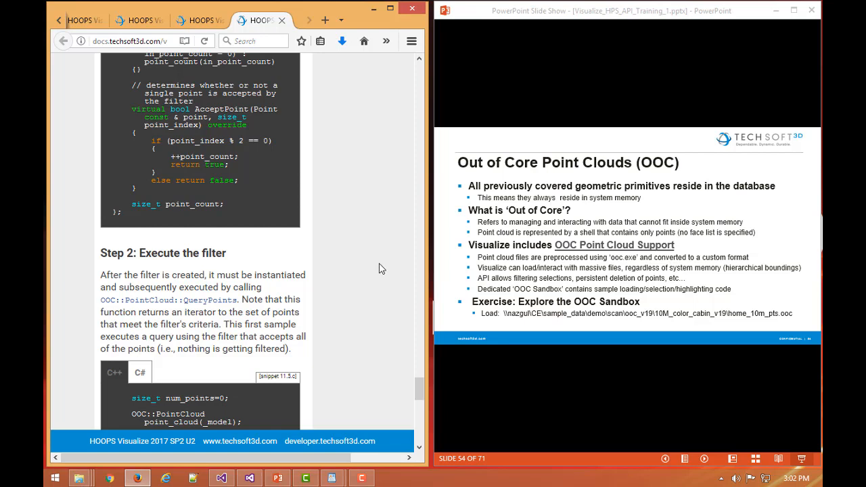
mouse_move(609, 284)
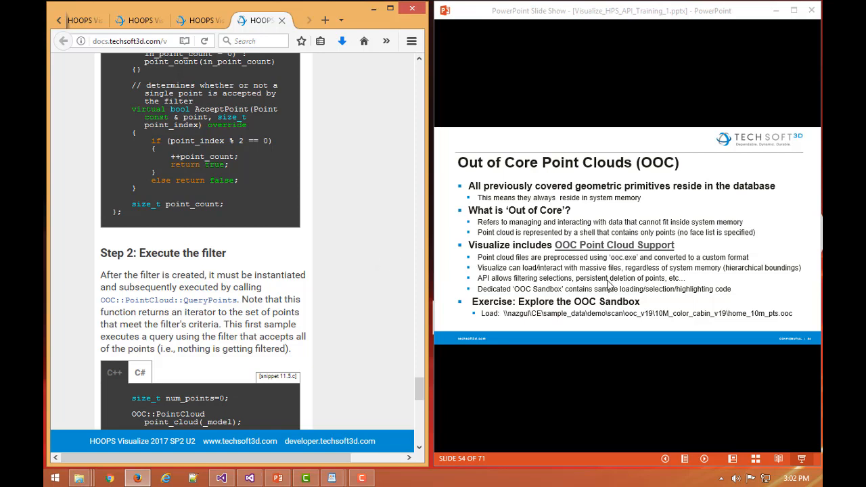
mouse_move(613, 291)
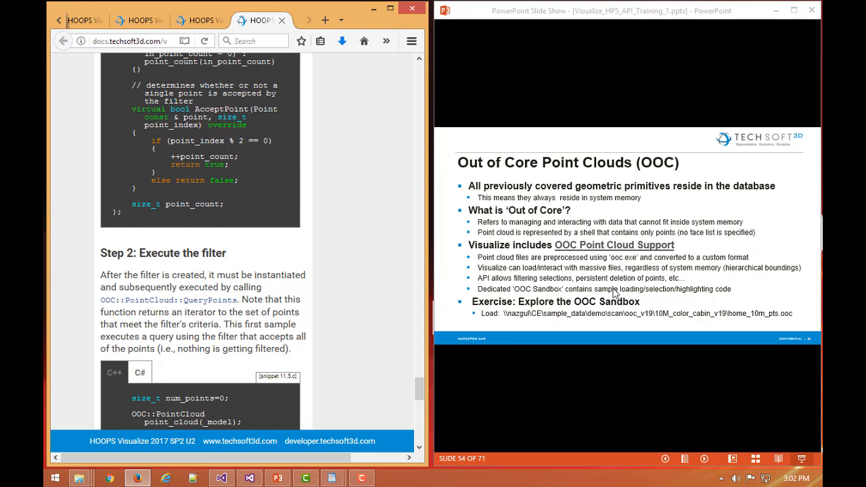
mouse_move(598, 308)
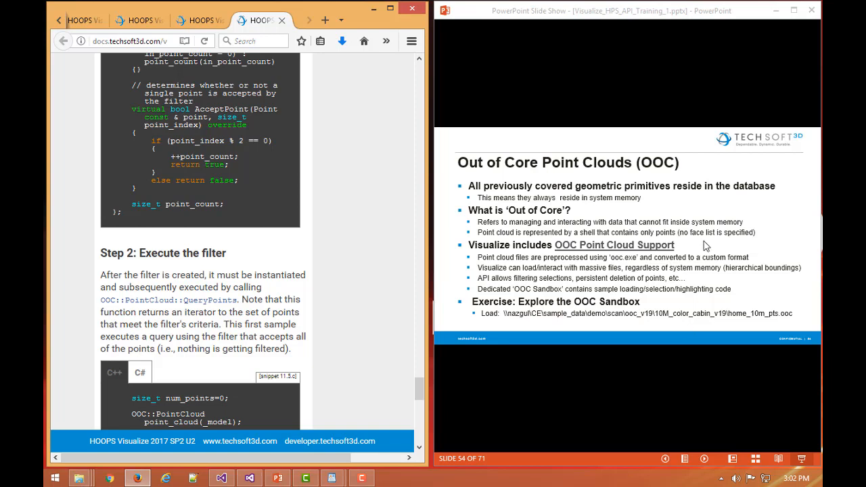
mouse_move(714, 241)
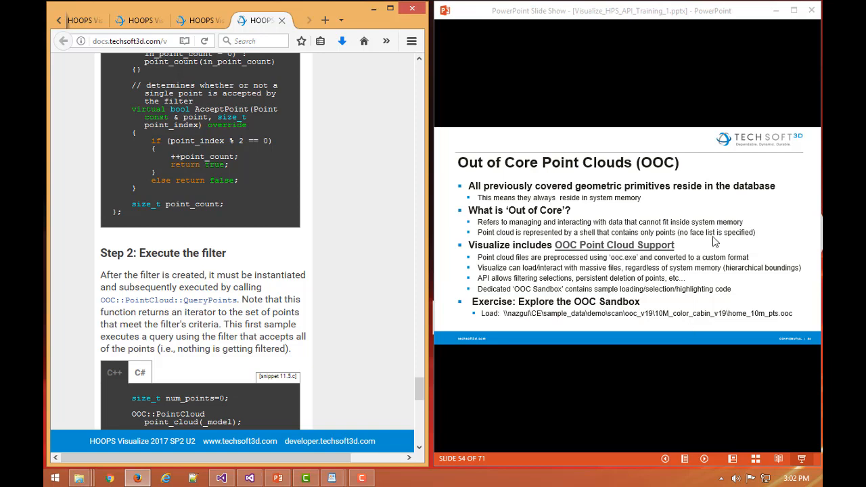
mouse_move(698, 253)
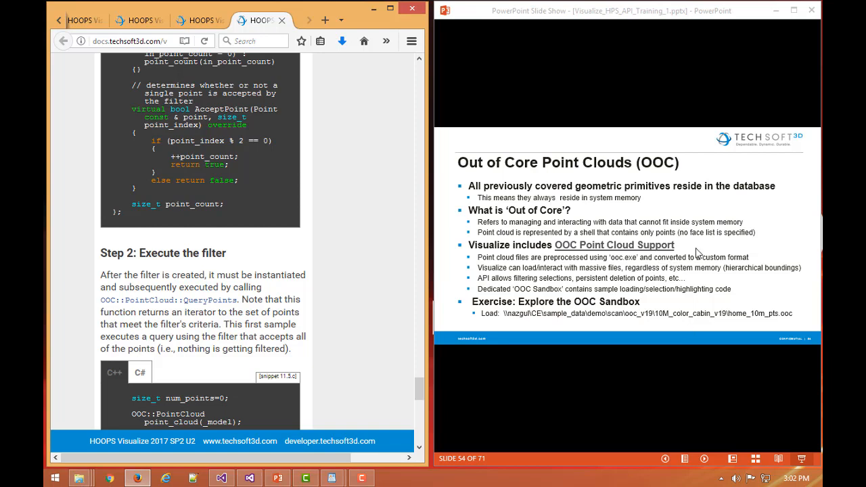
mouse_move(693, 249)
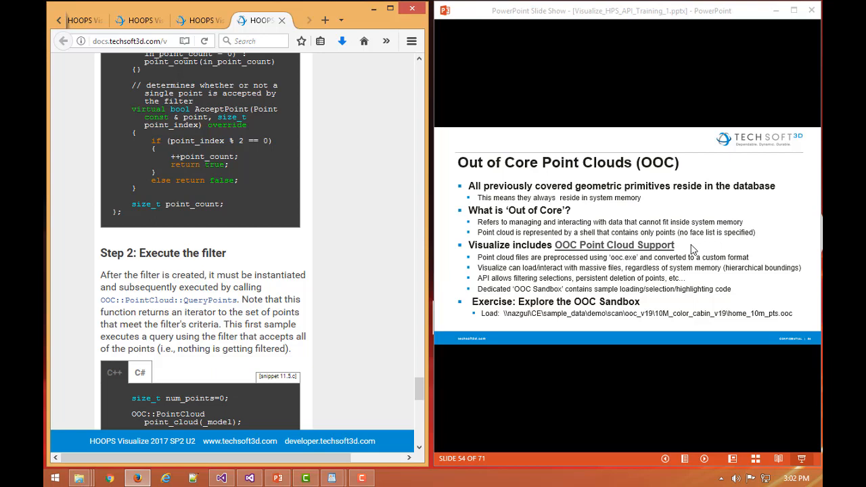